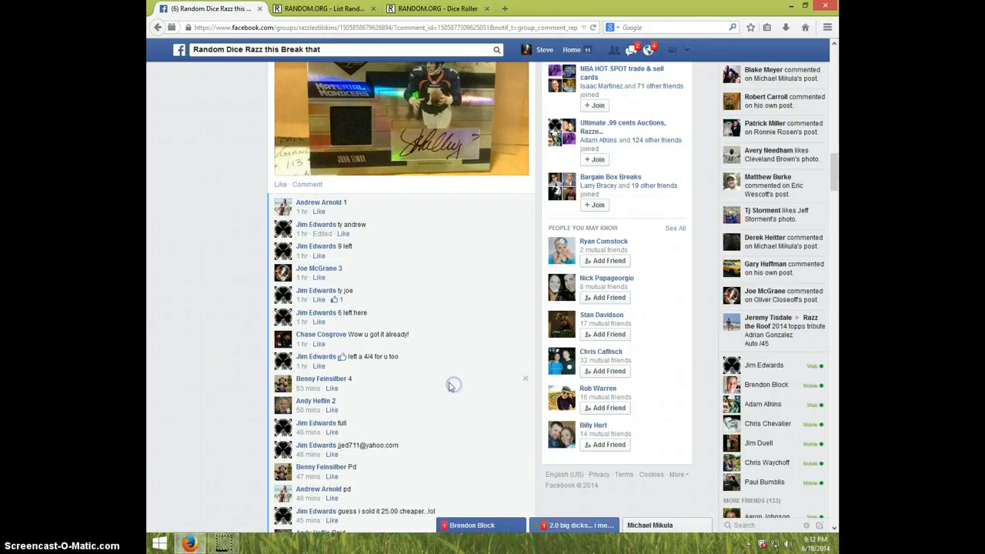
pyautogui.moveTo(327, 271)
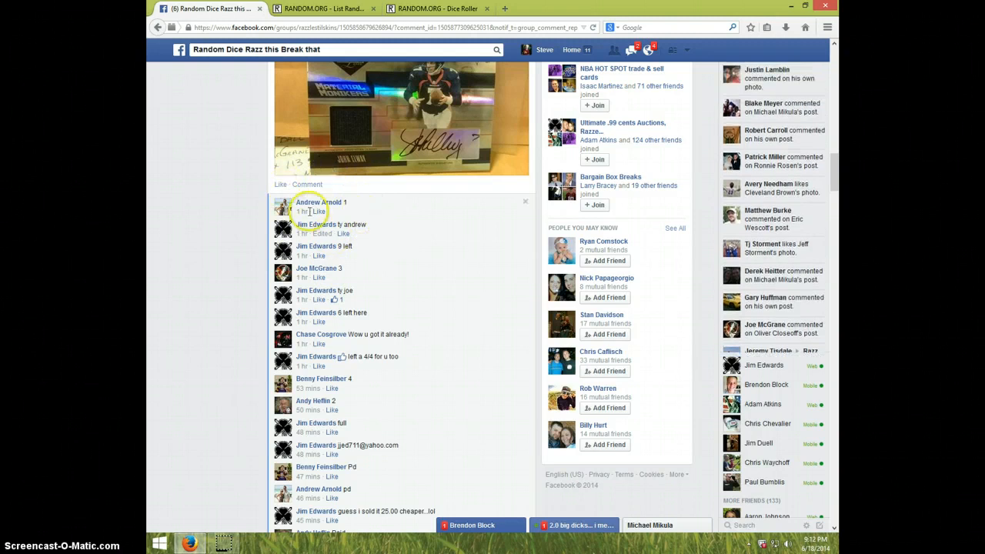
# Step: Scroll the group thread down to the ANDREW name-list comment and the empty comment box
pyautogui.scroll(-3)
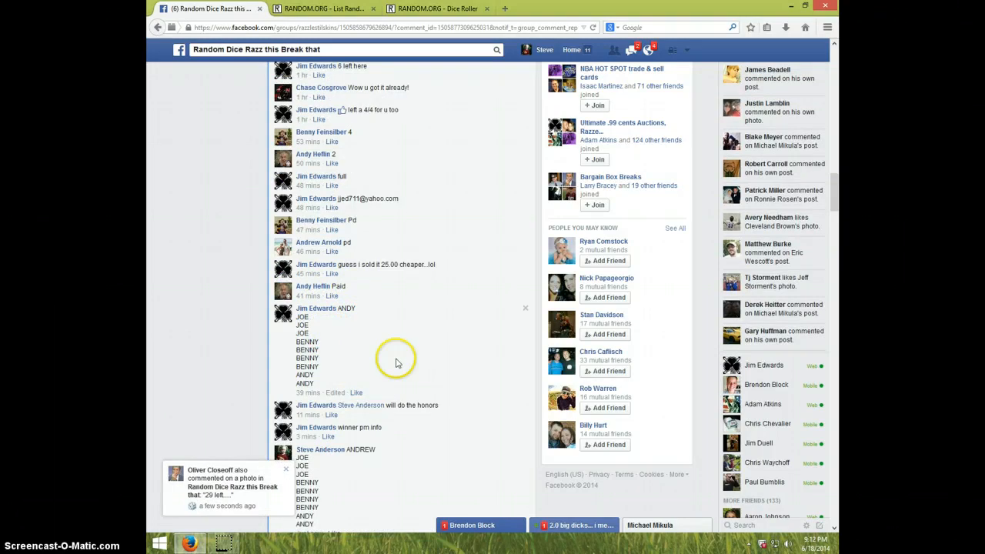
pyautogui.moveTo(454, 433)
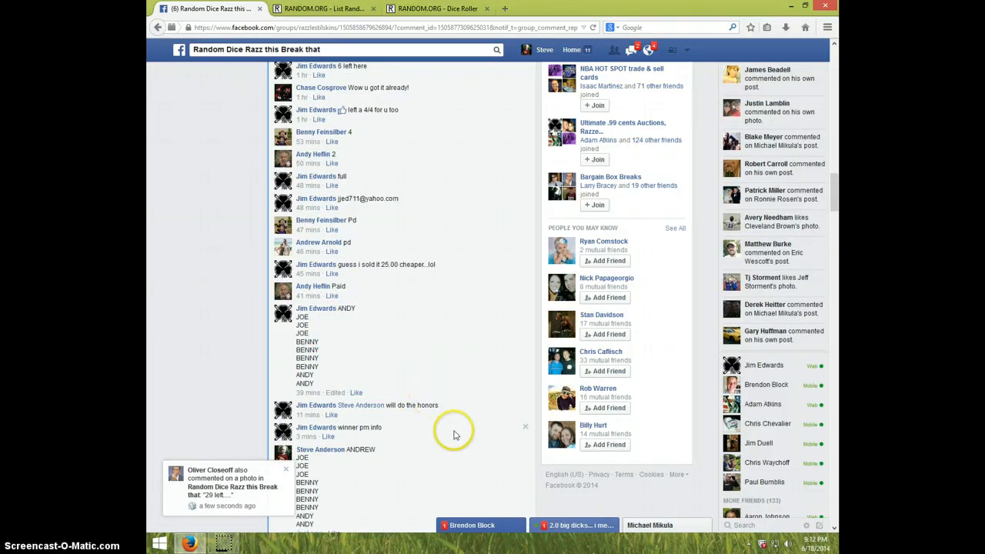
pyautogui.scroll(-3)
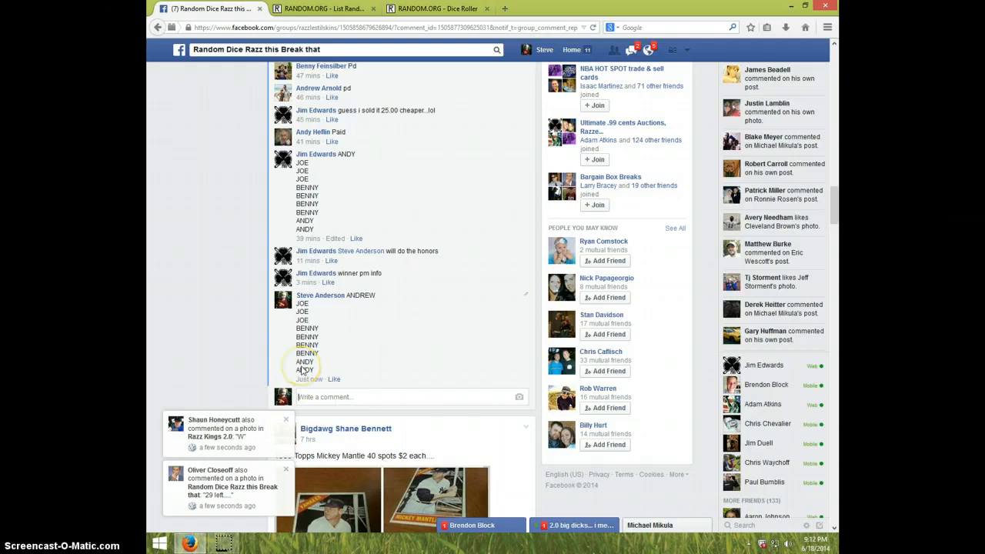
# Step: Post a 'LIVE' comment beneath the name list in the break thread
pyautogui.write('LI')
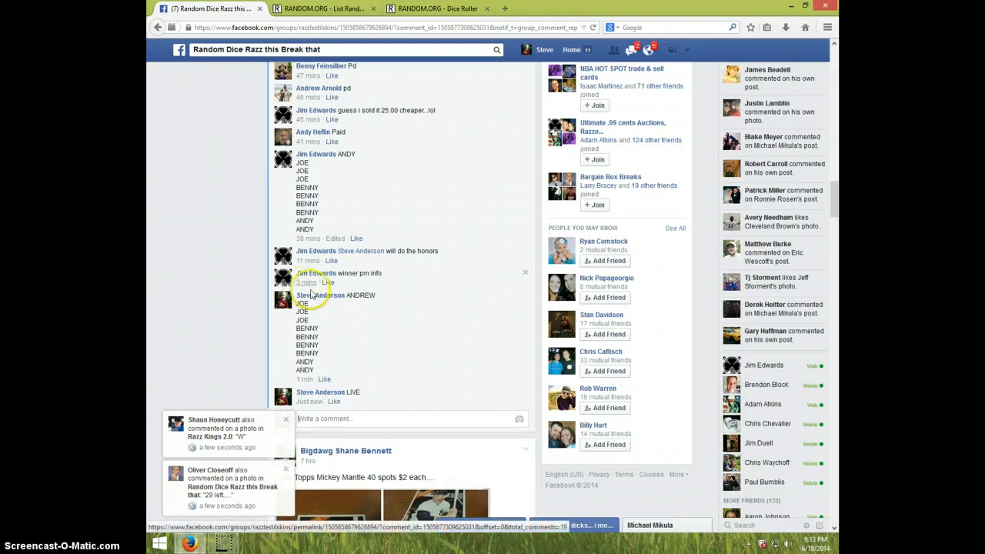
pyautogui.click(819, 531)
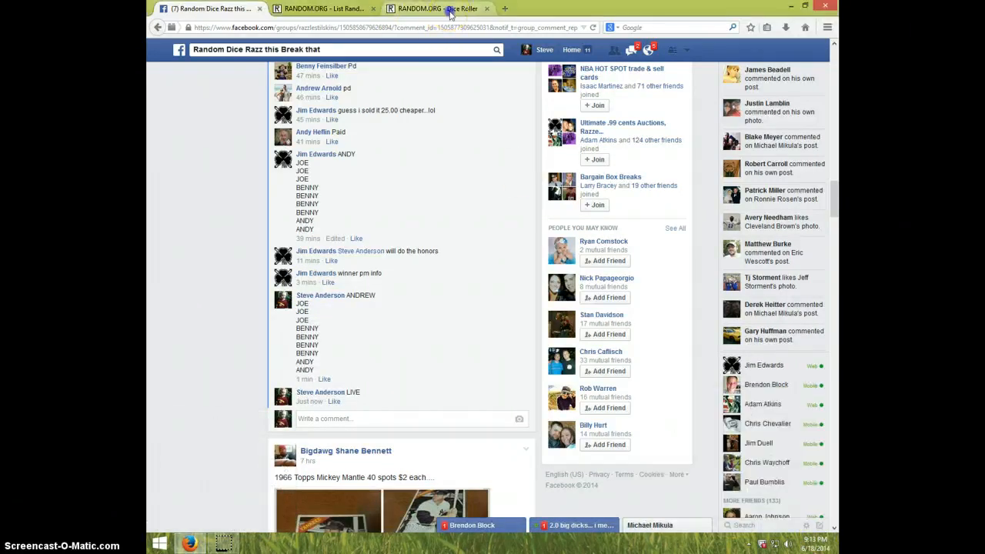
# Step: Roll two dice for a six and five, then return to the ten-name list and check the clock
pyautogui.click(437, 8)
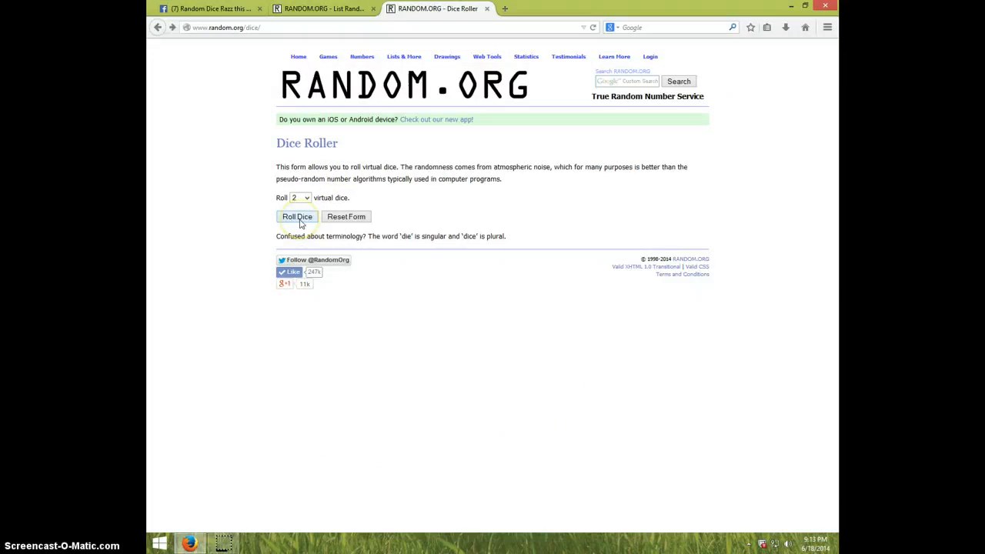
pyautogui.click(296, 217)
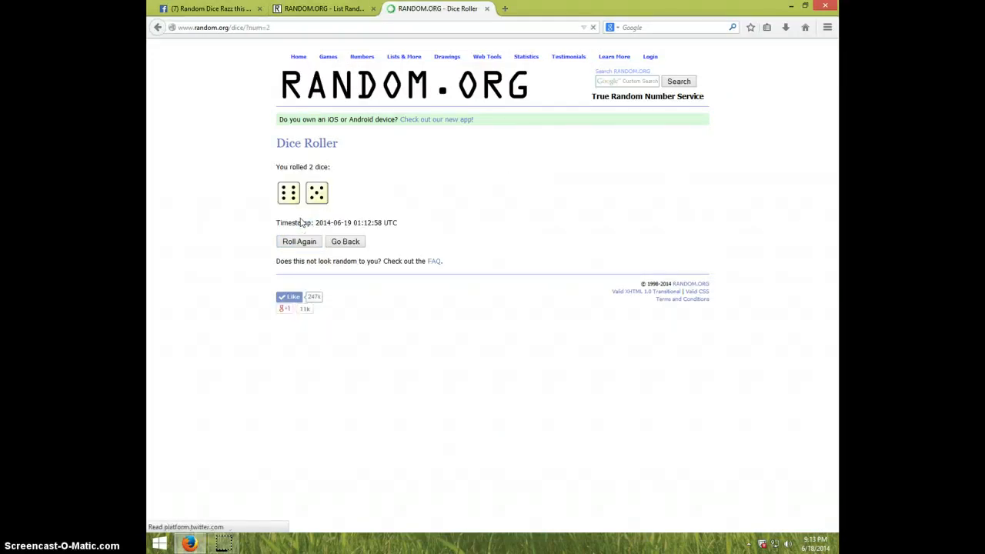
pyautogui.click(323, 8)
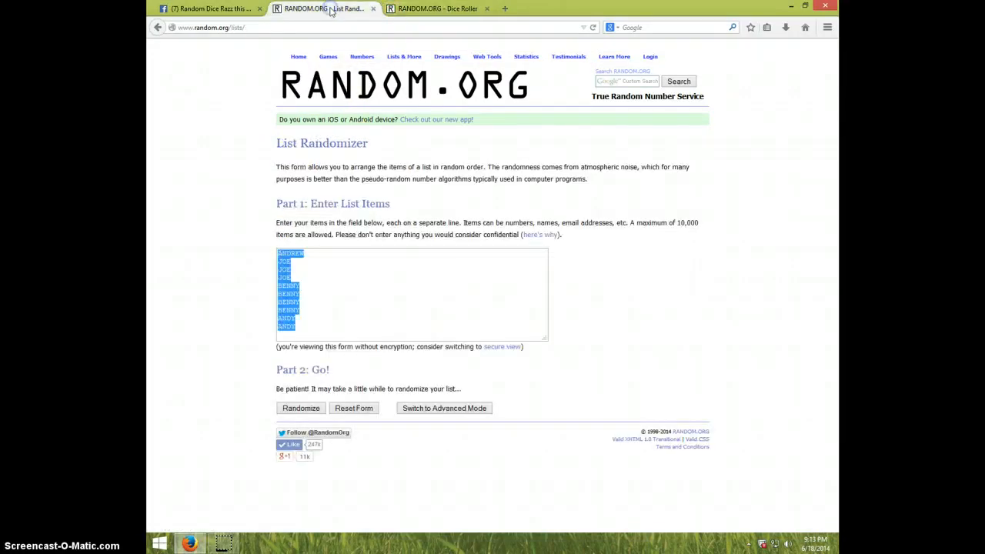
pyautogui.click(297, 326)
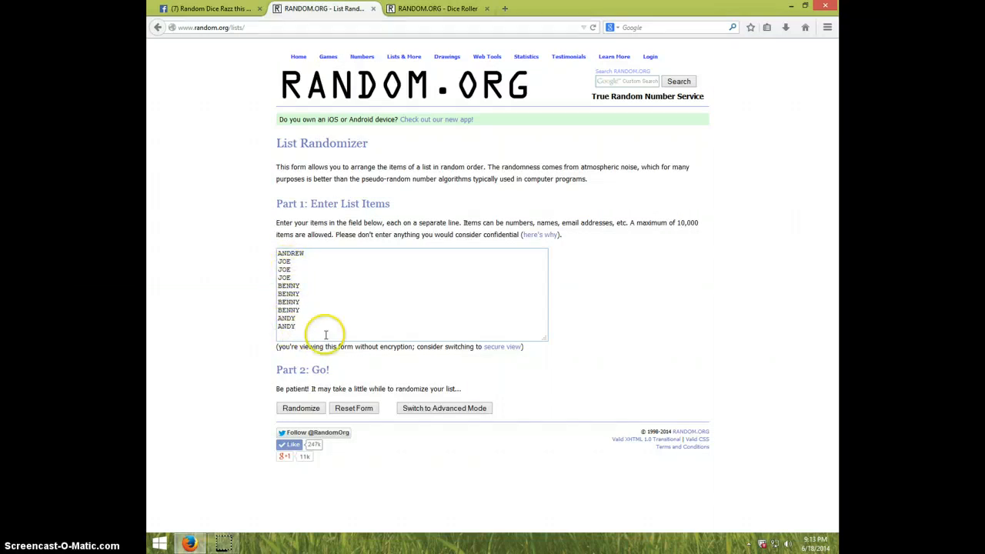
pyautogui.click(437, 8)
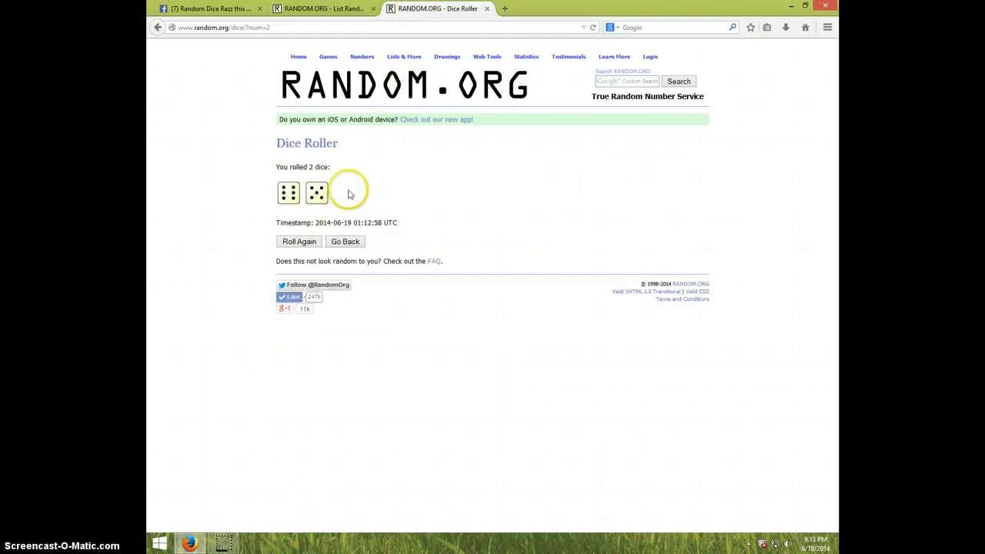
pyautogui.click(323, 8)
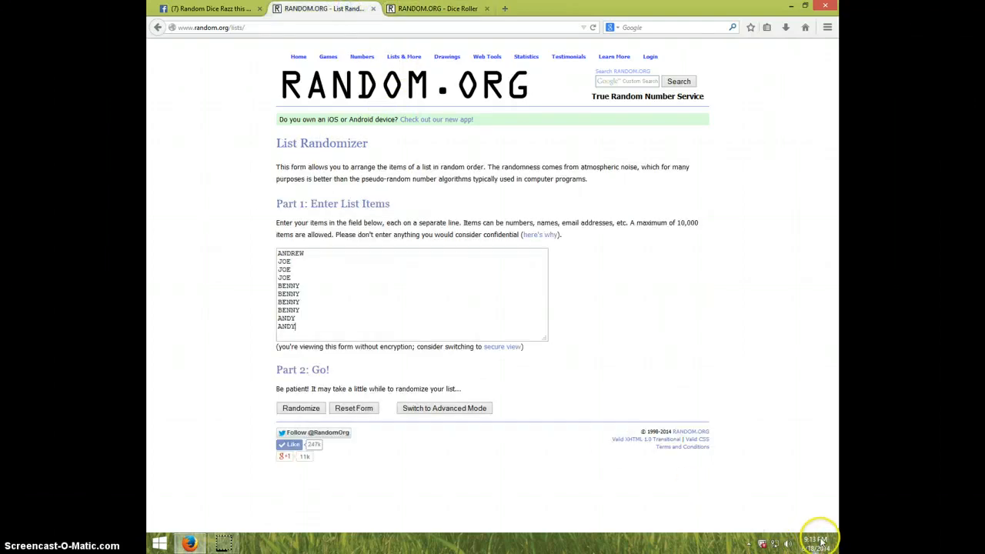
pyautogui.click(815, 542)
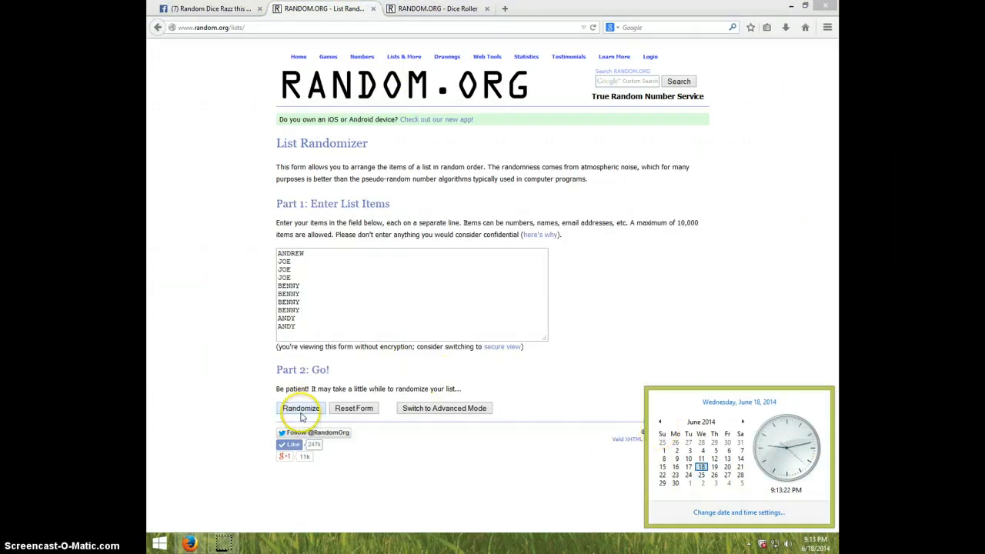
# Step: Shuffle the ten break names ten times, then view the six-and-five dice roll again
pyautogui.click(300, 408)
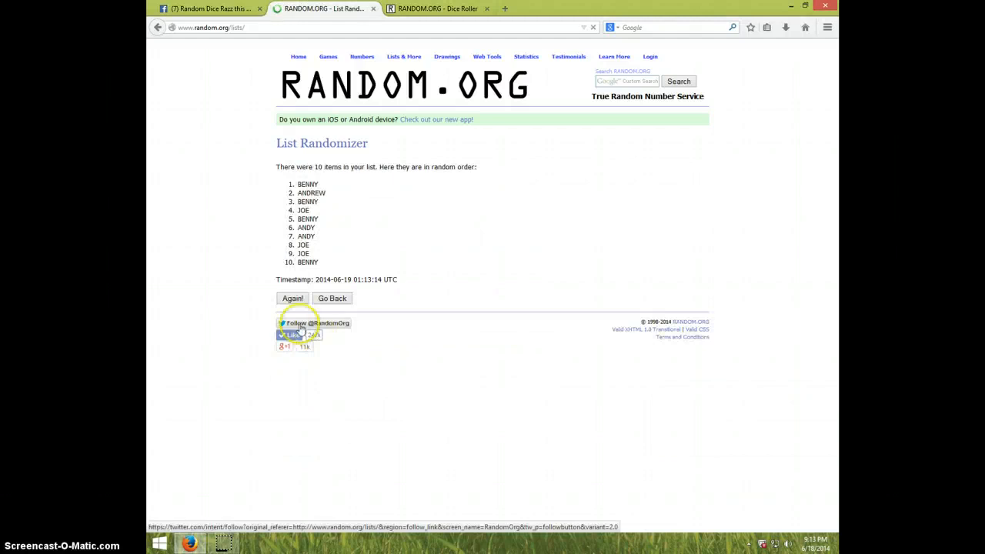
pyautogui.click(293, 299)
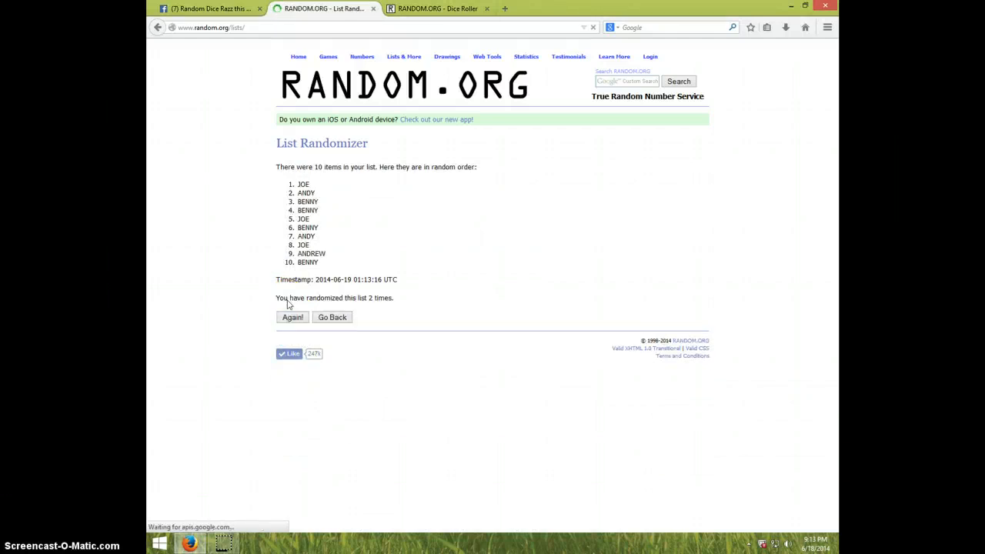
pyautogui.click(292, 317)
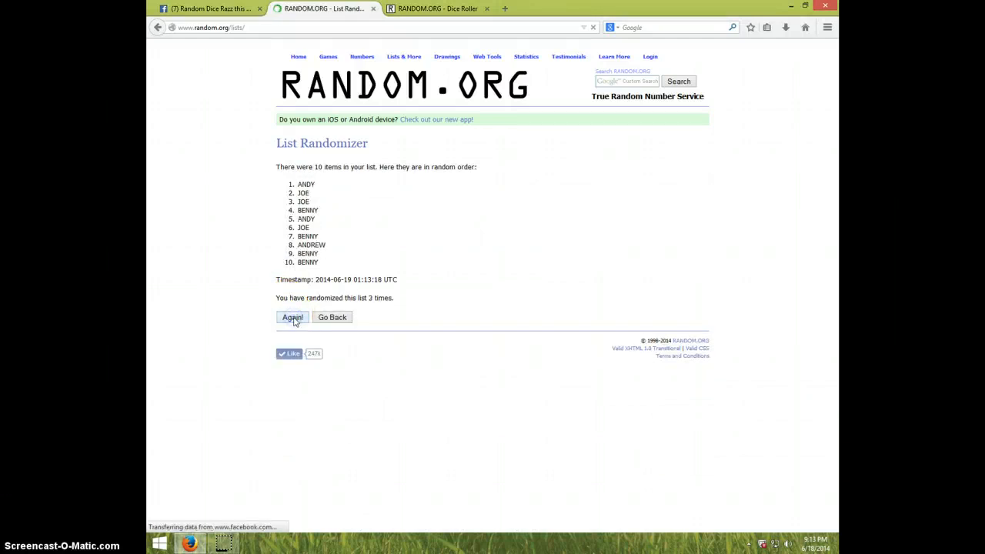
pyautogui.click(292, 317)
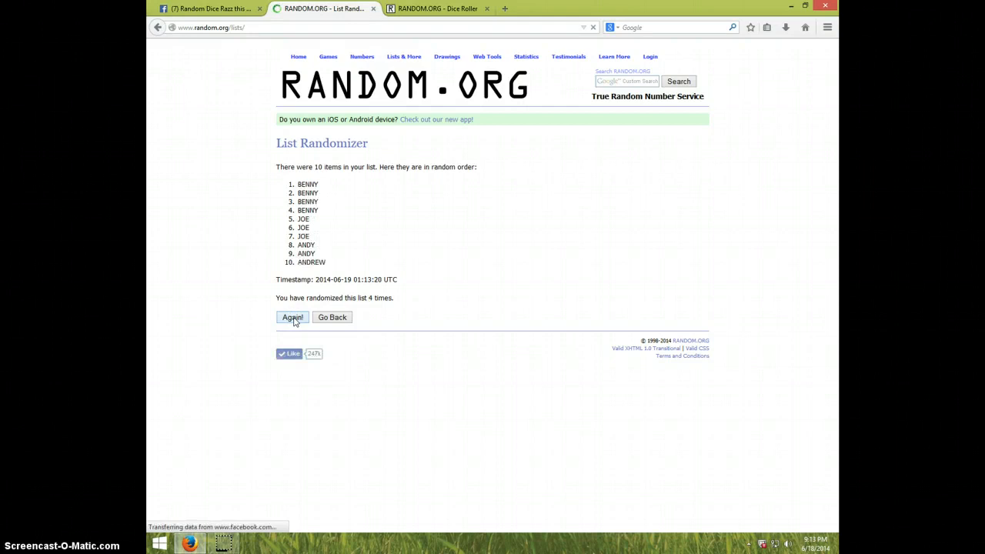
pyautogui.click(292, 317)
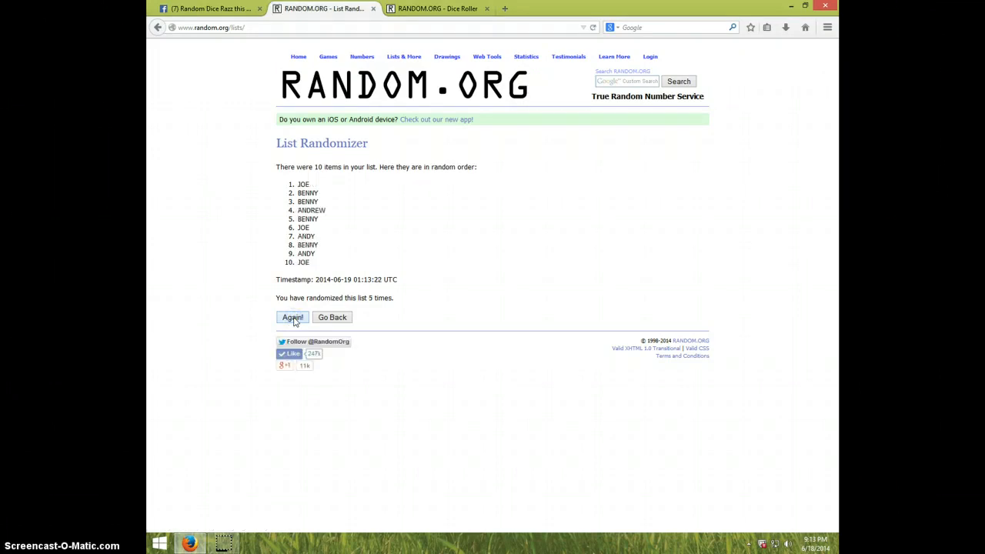
pyautogui.click(293, 317)
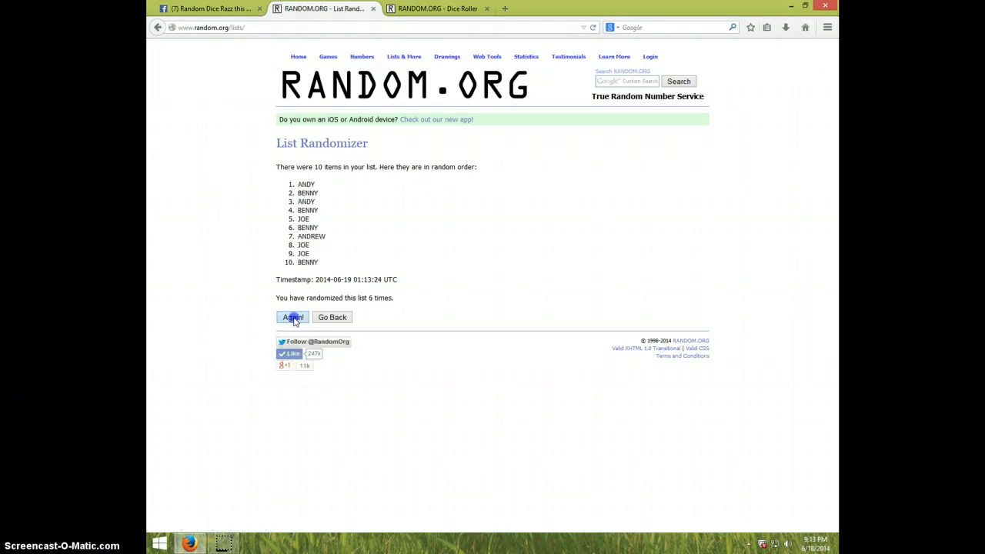
pyautogui.click(293, 317)
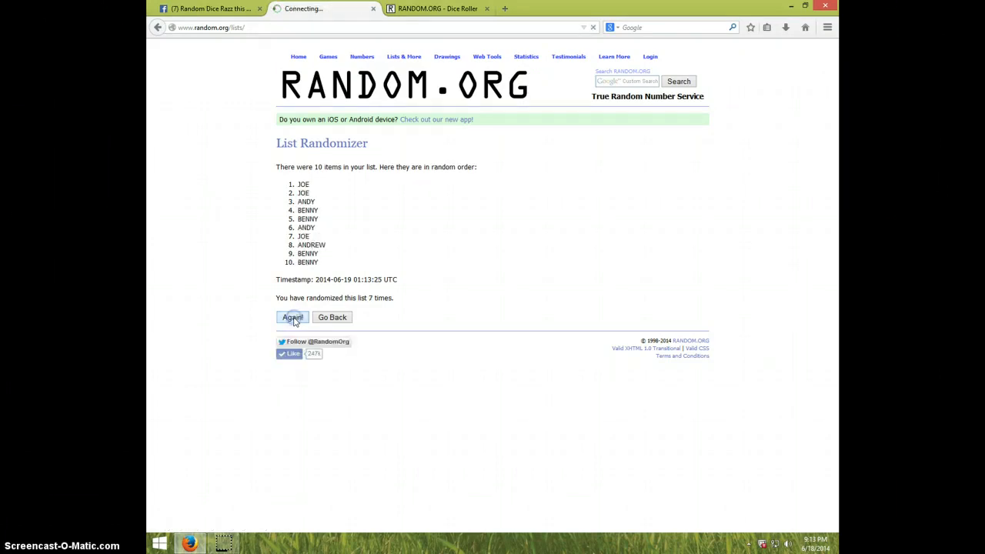
pyautogui.click(292, 317)
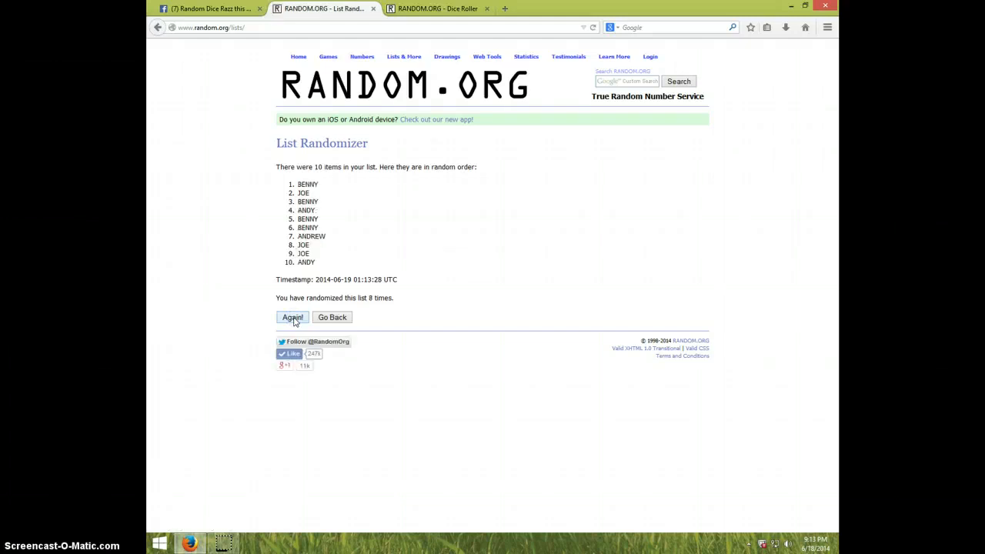
pyautogui.click(292, 317)
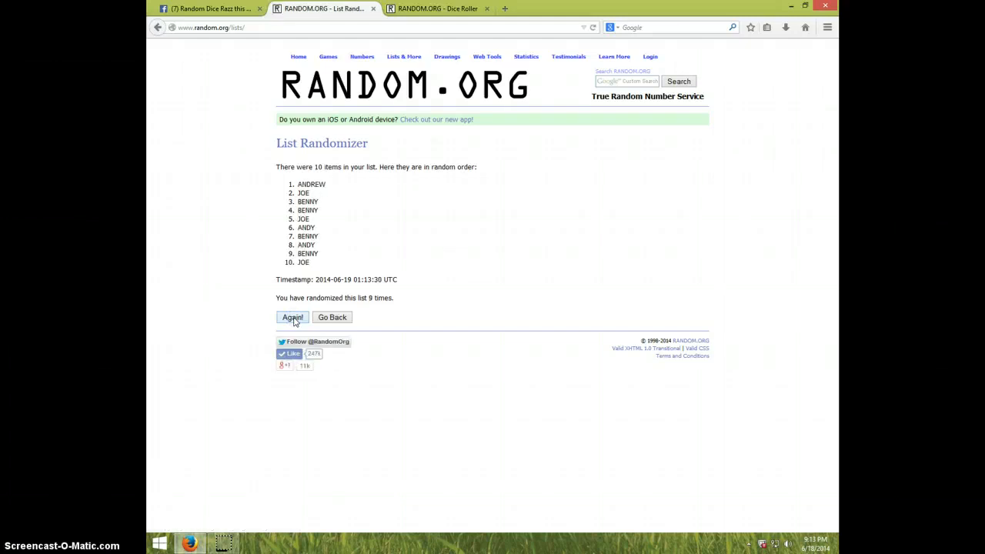
pyautogui.click(293, 317)
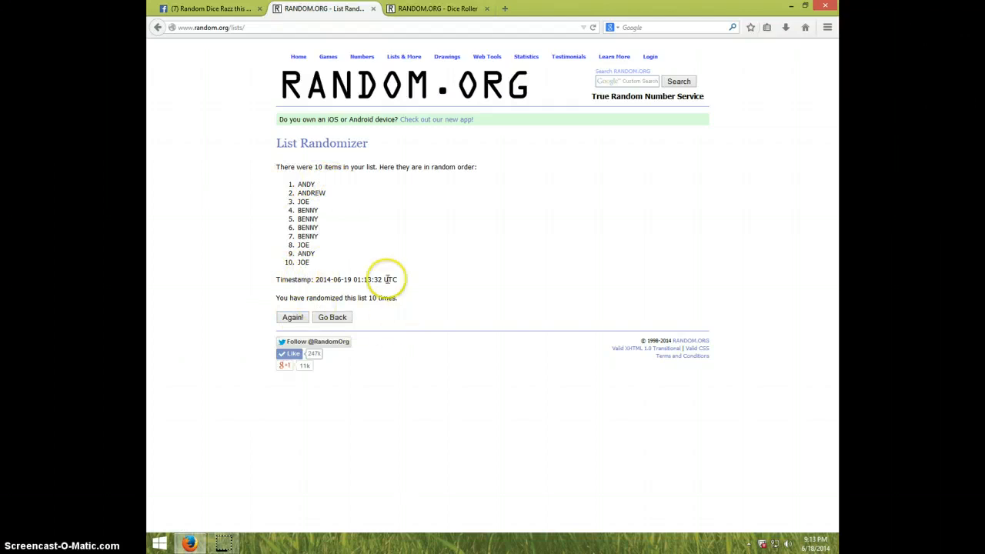
pyautogui.click(437, 8)
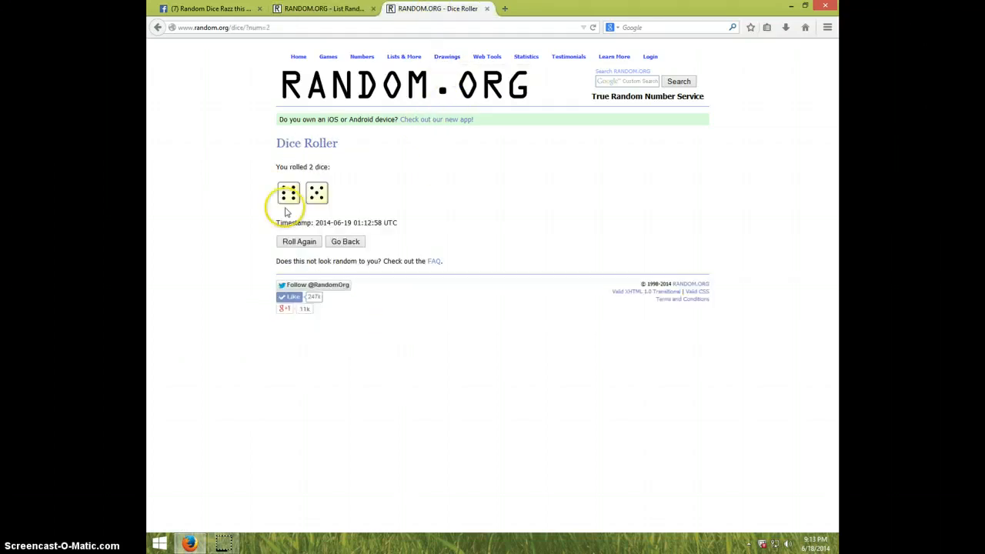
# Step: Shuffle the names an eleventh time so JOE lands on top, then return to Facebook
pyautogui.click(324, 9)
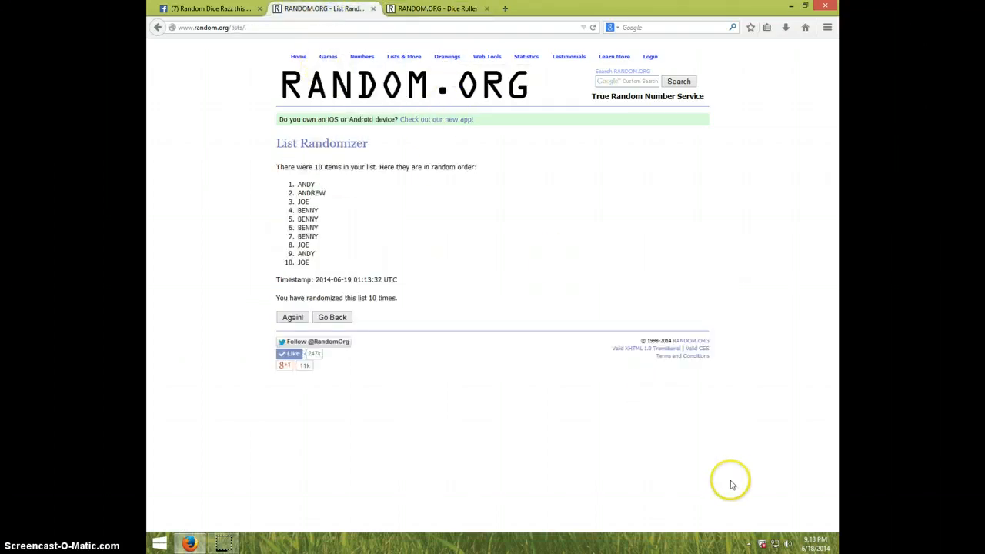
pyautogui.click(815, 542)
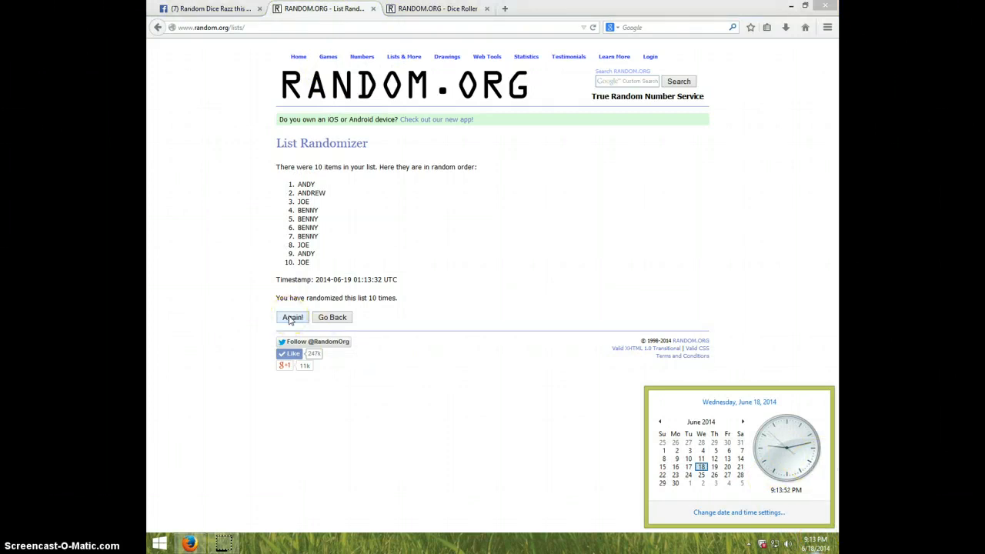
pyautogui.click(292, 317)
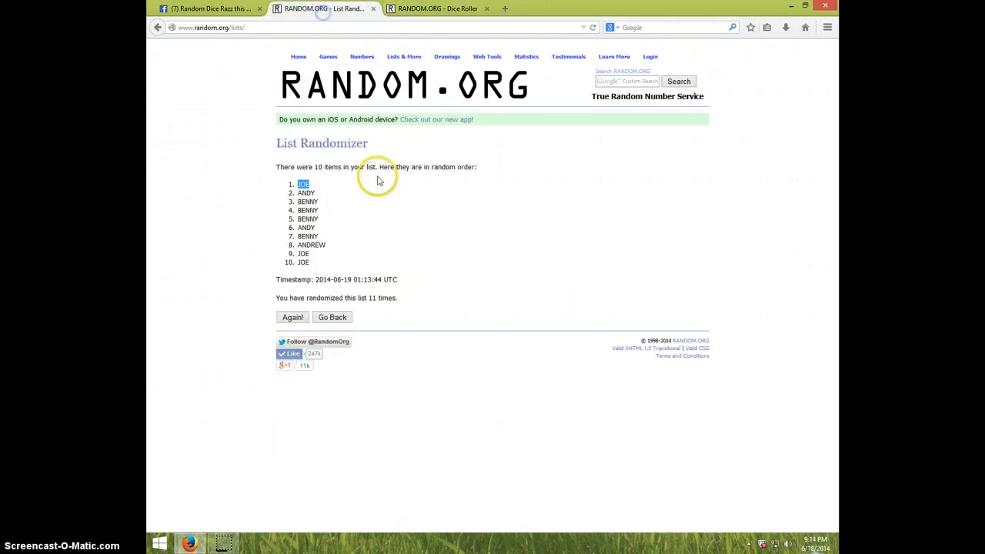
pyautogui.moveTo(810, 537)
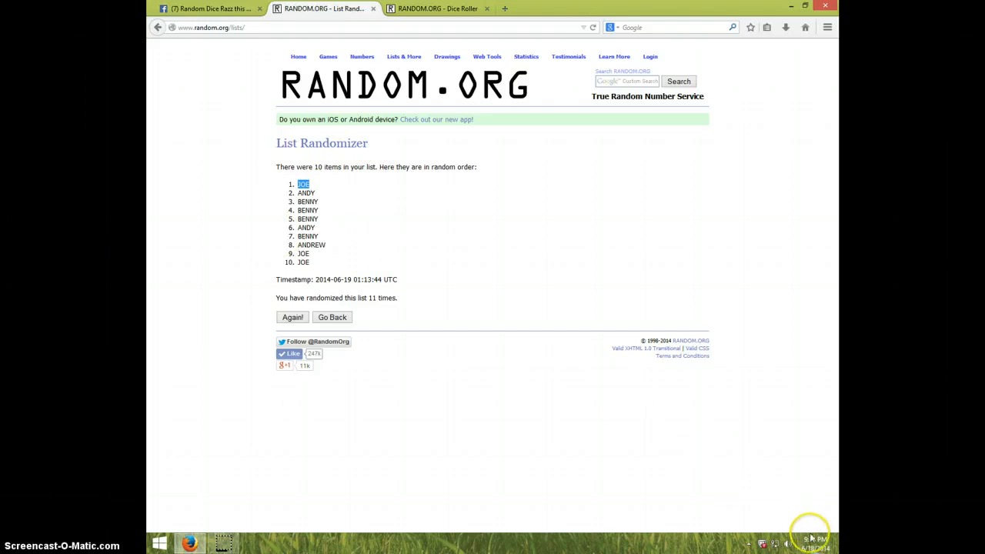
pyautogui.click(808, 543)
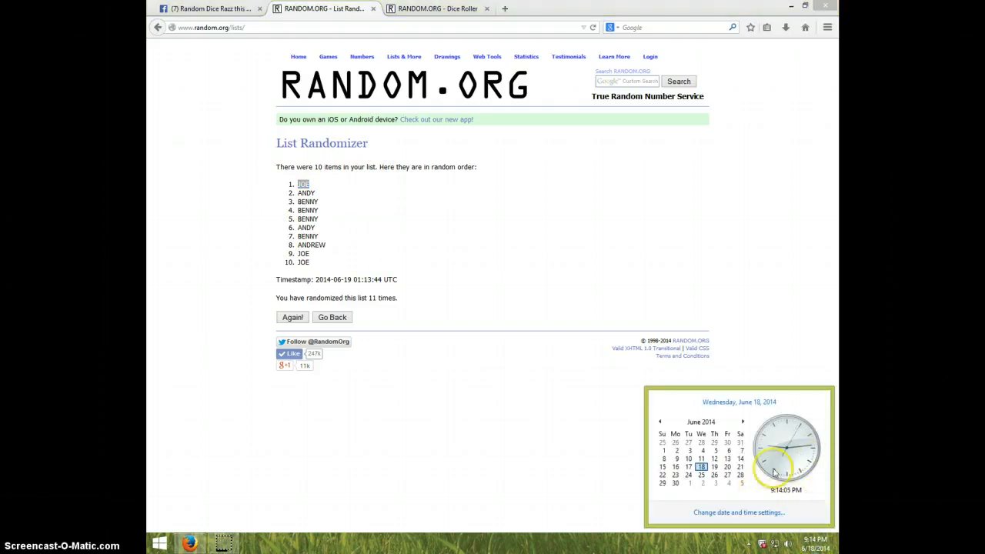
pyautogui.click(208, 8)
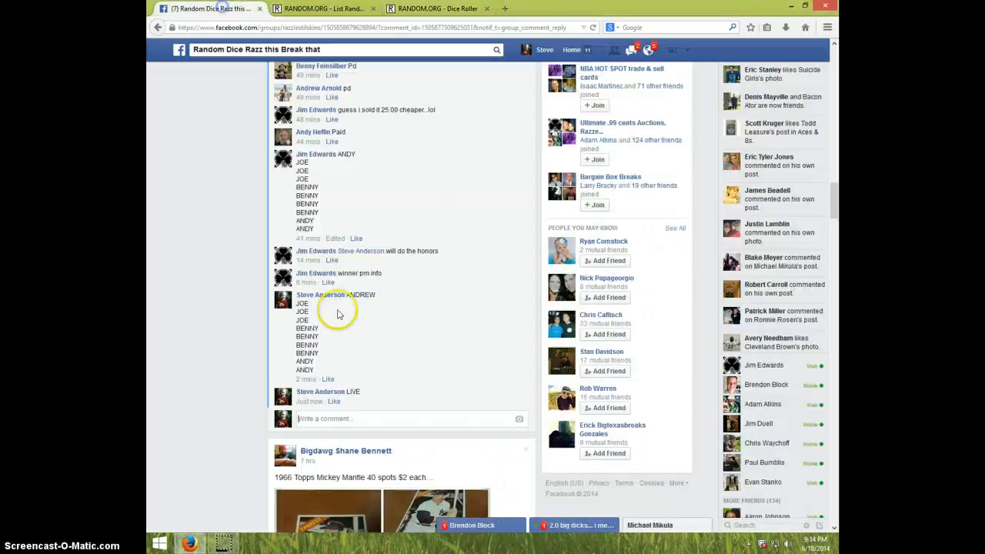
# Step: Post 'DONE' below the LIVE comment and check the taskbar clock
pyautogui.write('D')
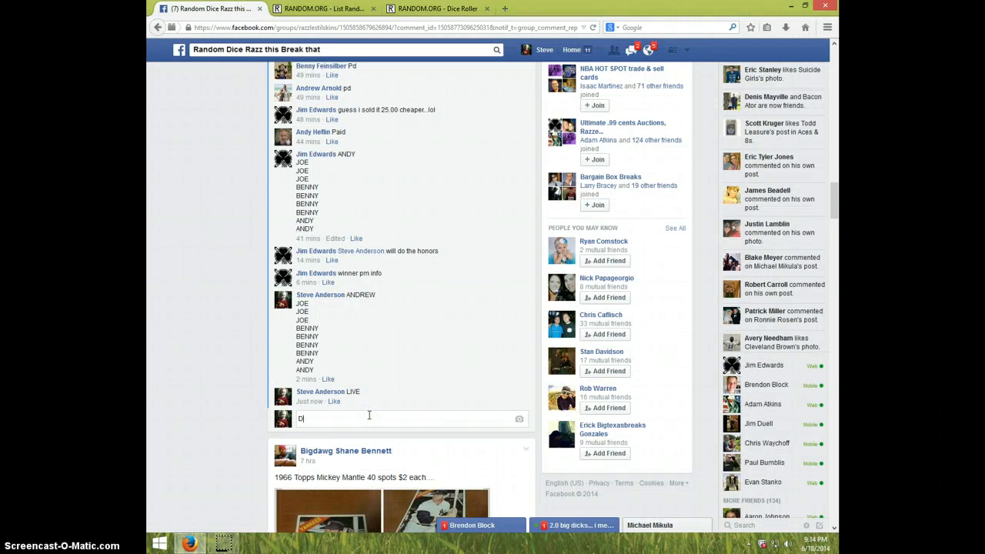
pyautogui.write('ONE')
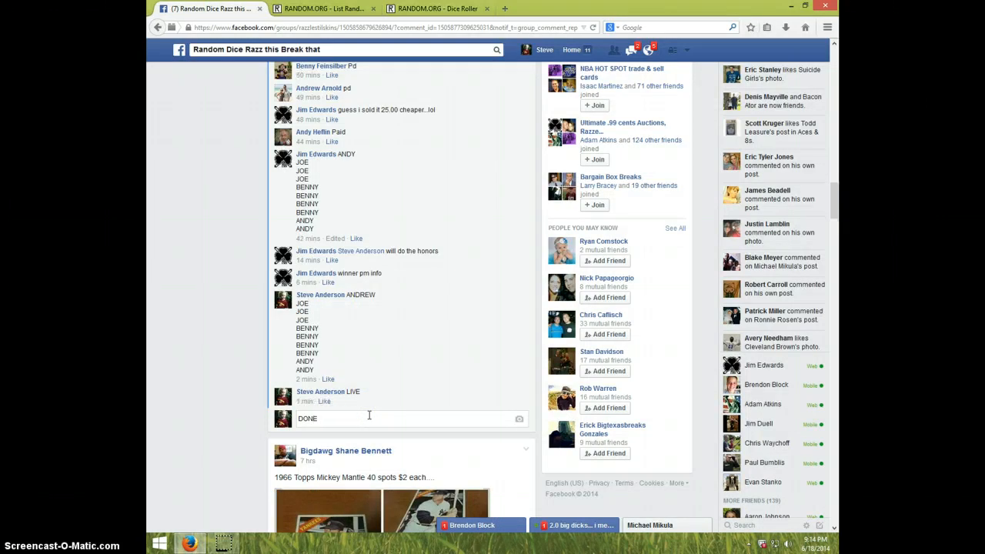
pyautogui.press('enter')
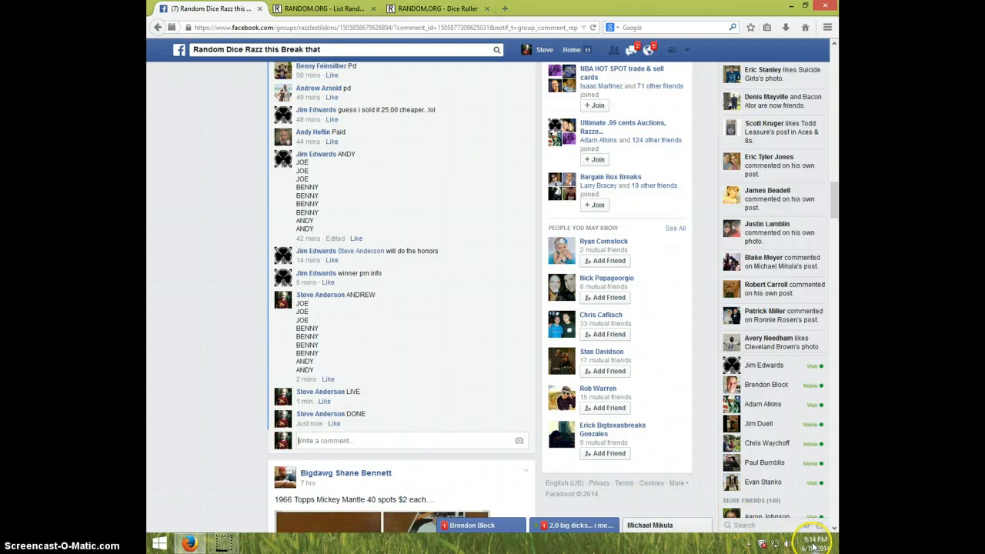
pyautogui.click(814, 542)
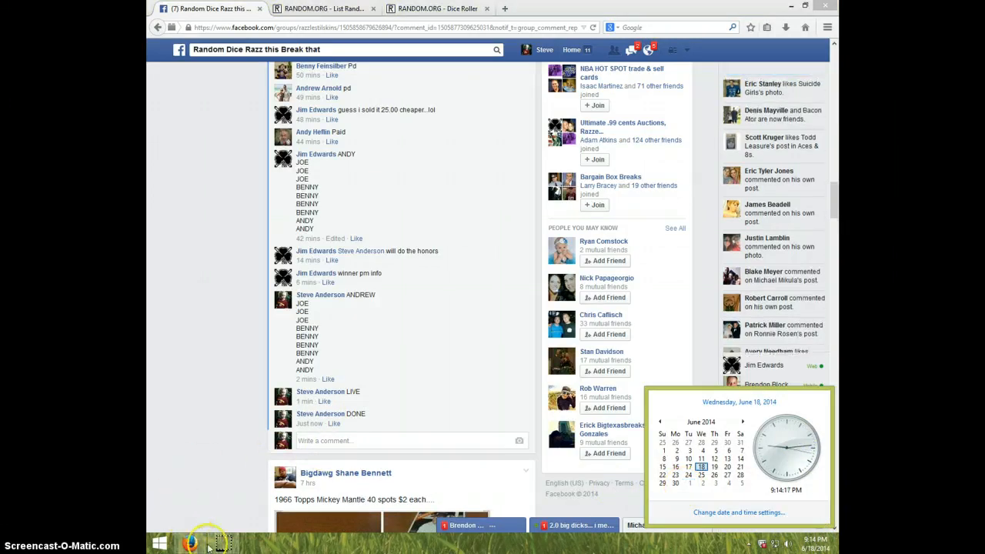